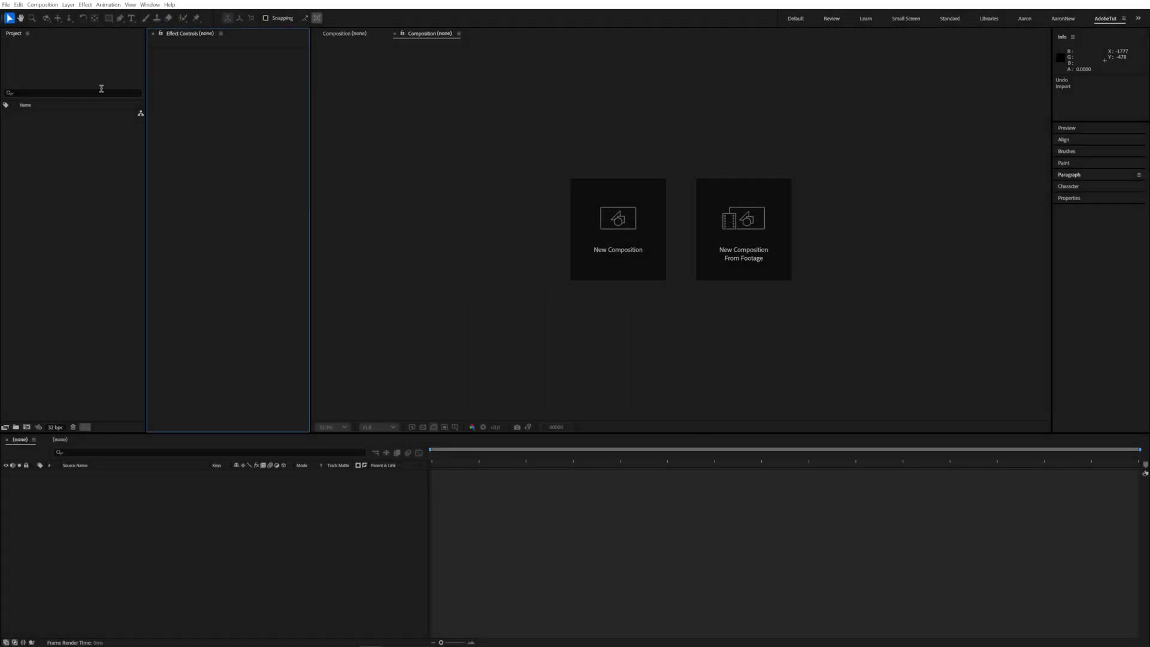
Switch the project's Color Engine to OCIO color managed and confirm the warning.
click(31, 314)
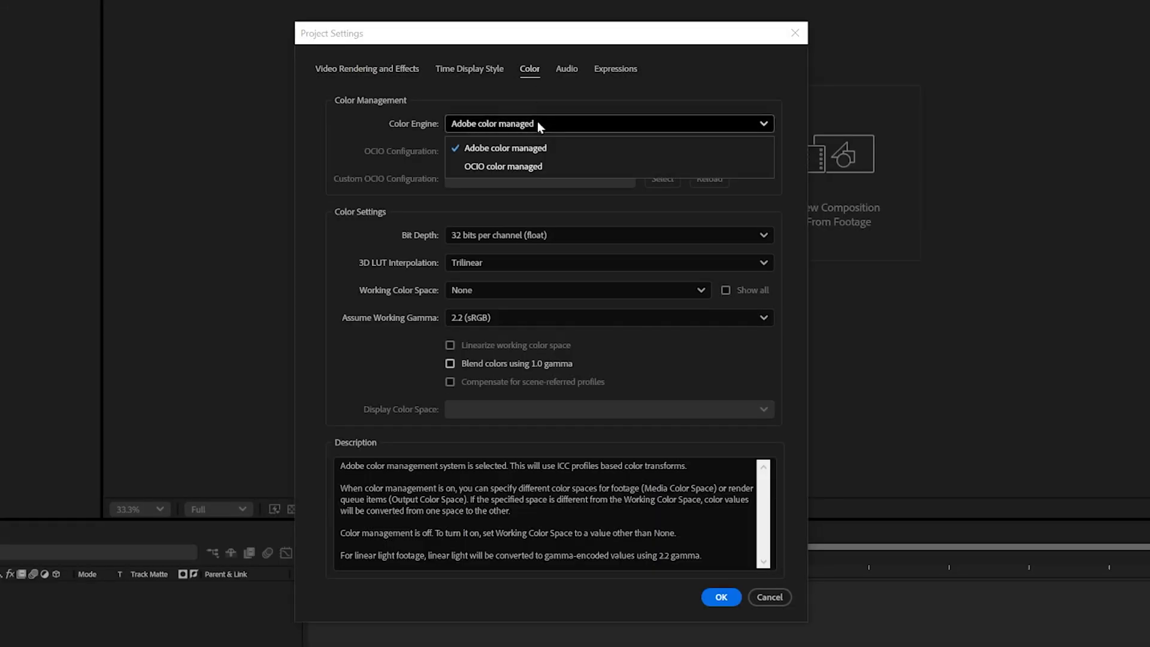
click(503, 165)
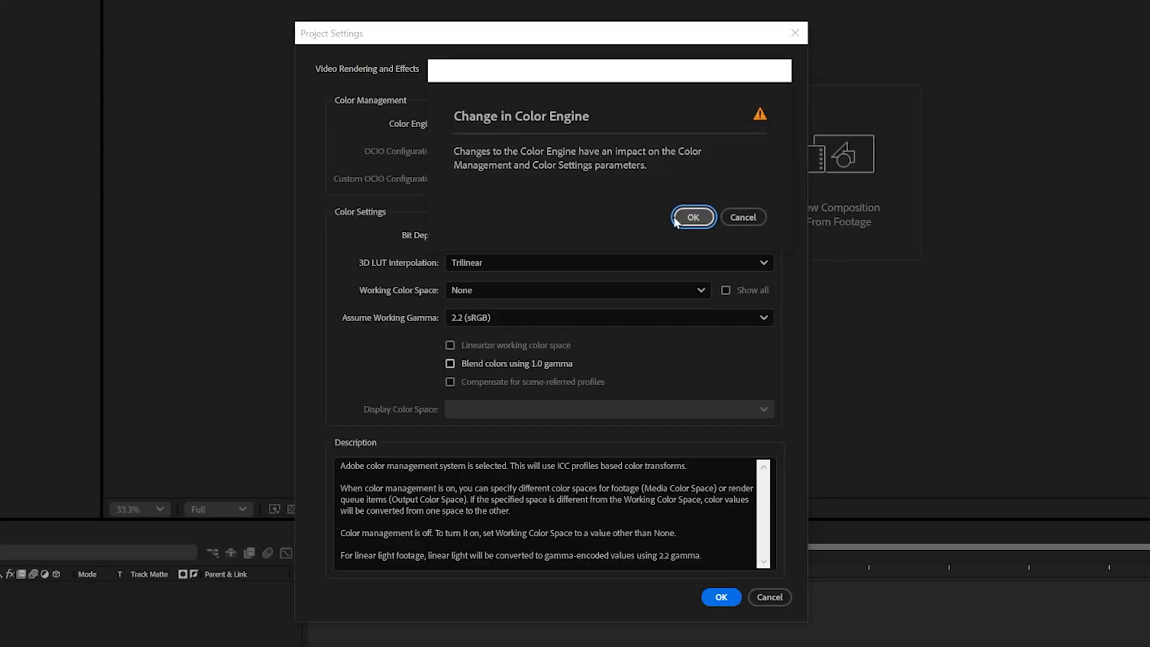
click(692, 217)
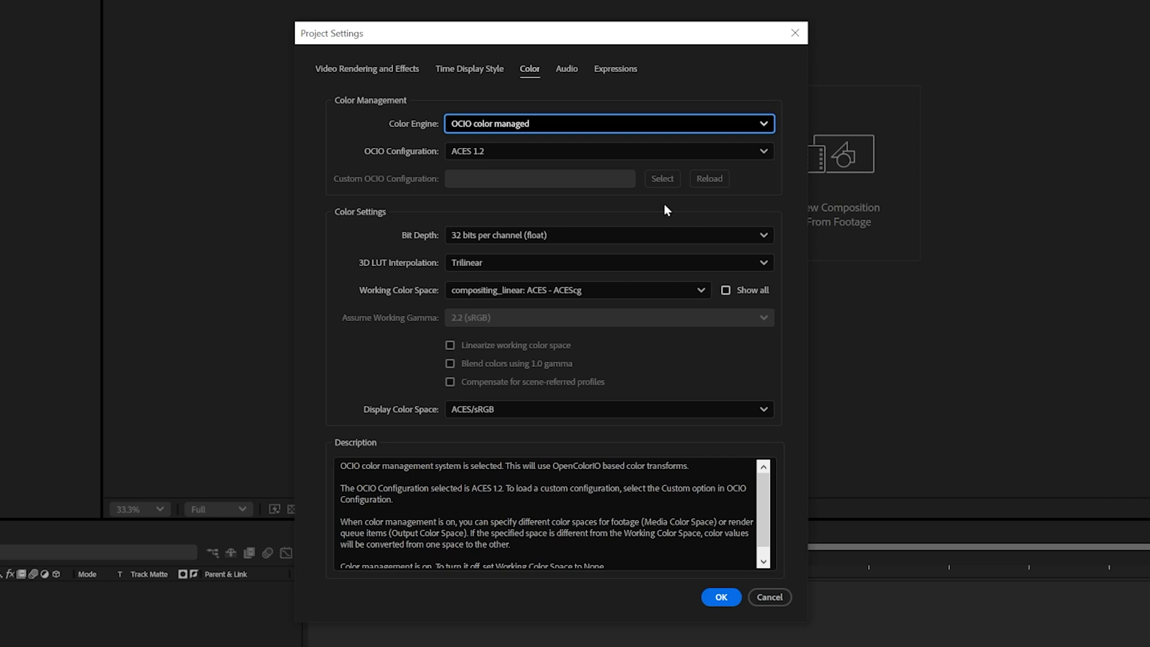
click(607, 151)
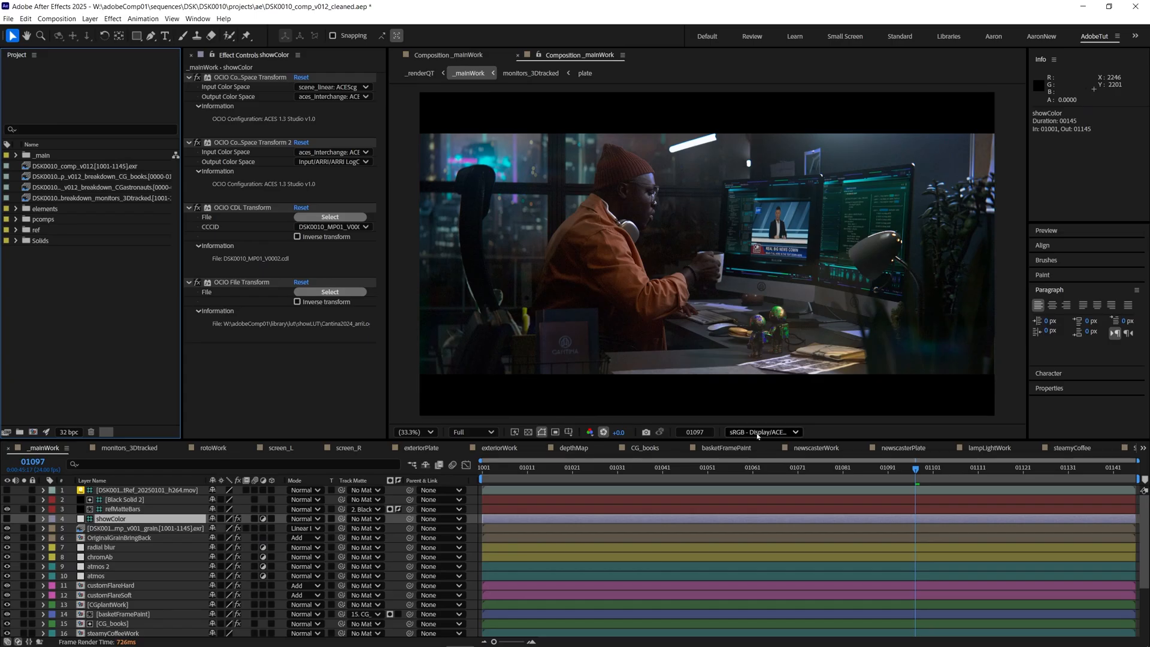
Compare the comp between sRGB ACES display and None, leaving the display transform off.
click(763, 431)
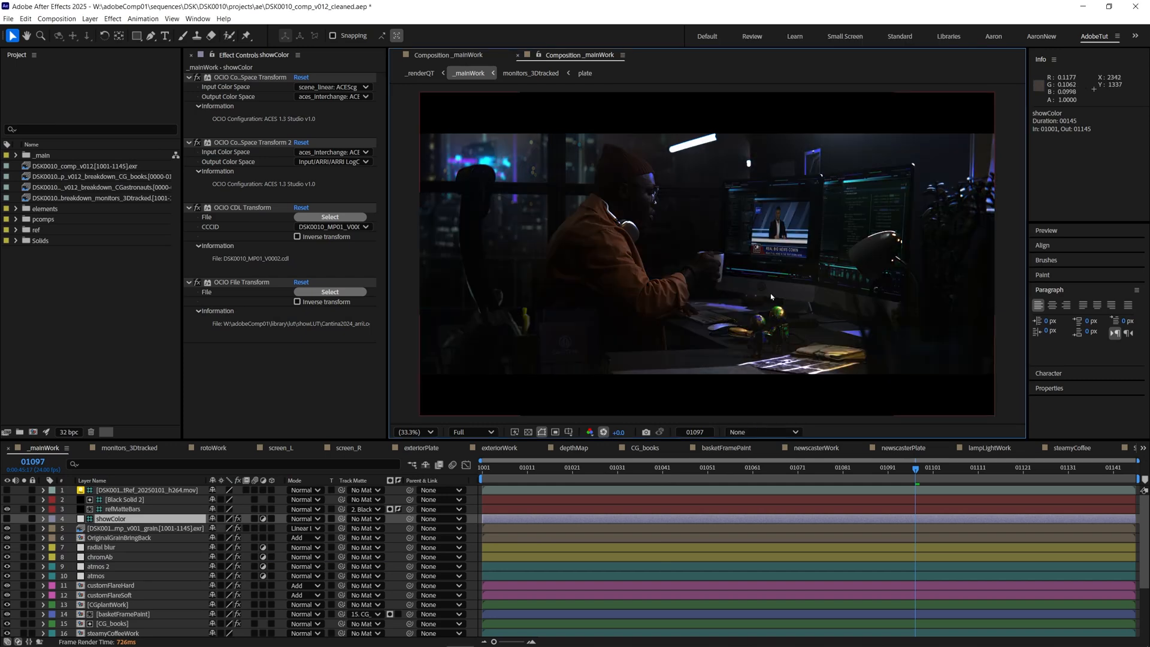
click(763, 431)
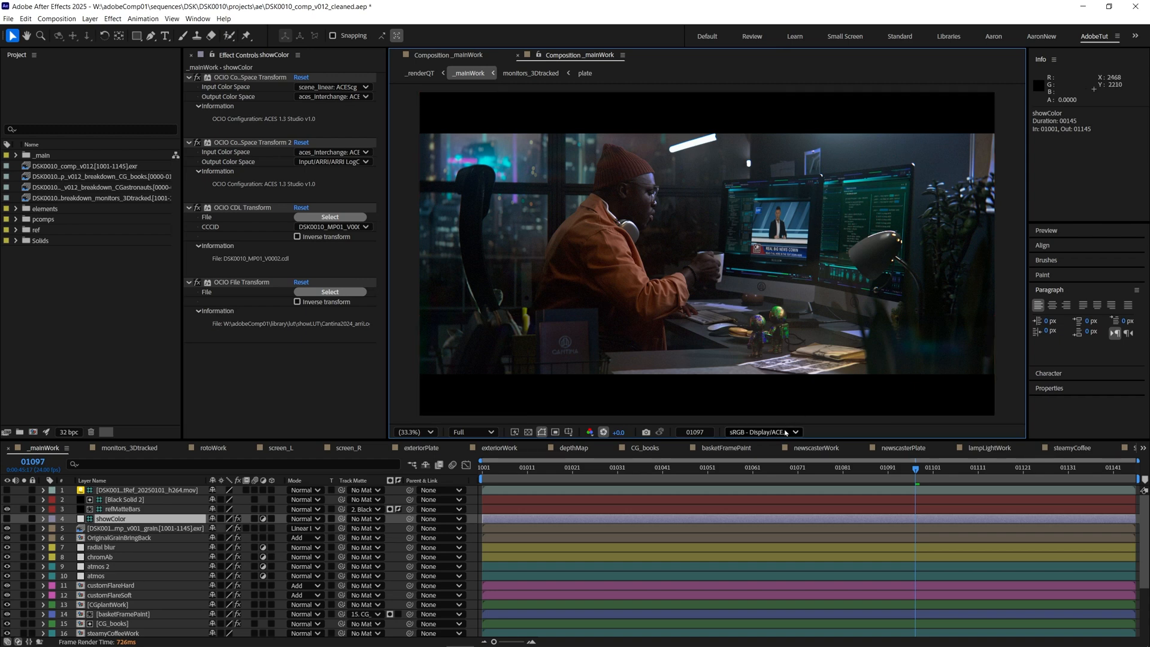
click(763, 431)
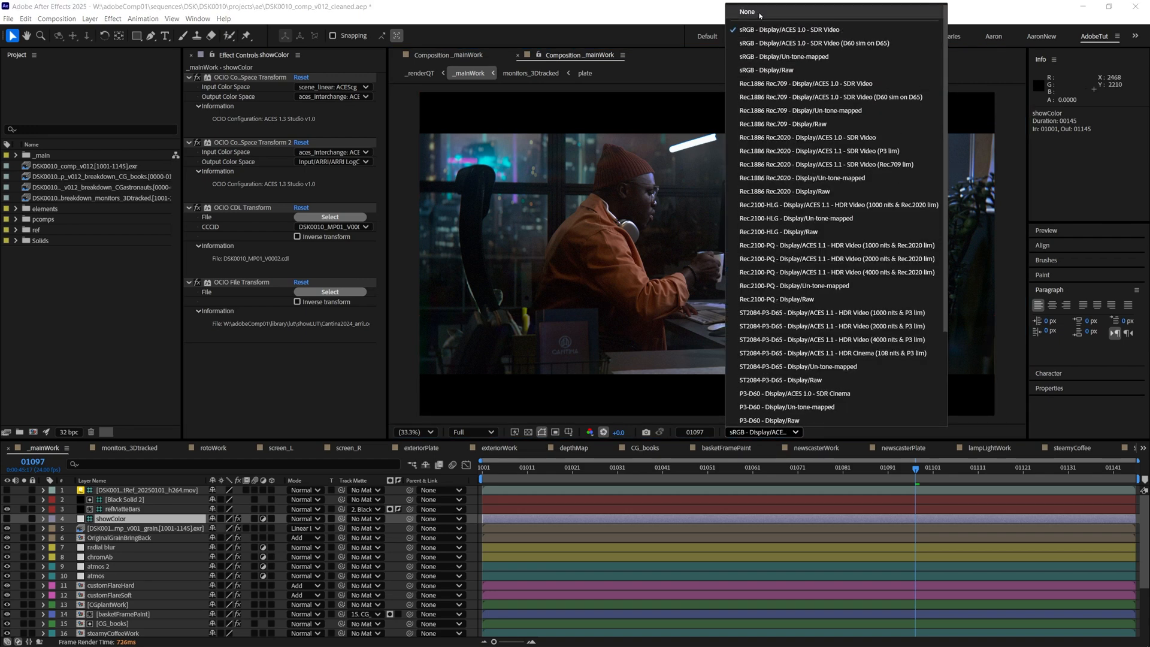
click(748, 12)
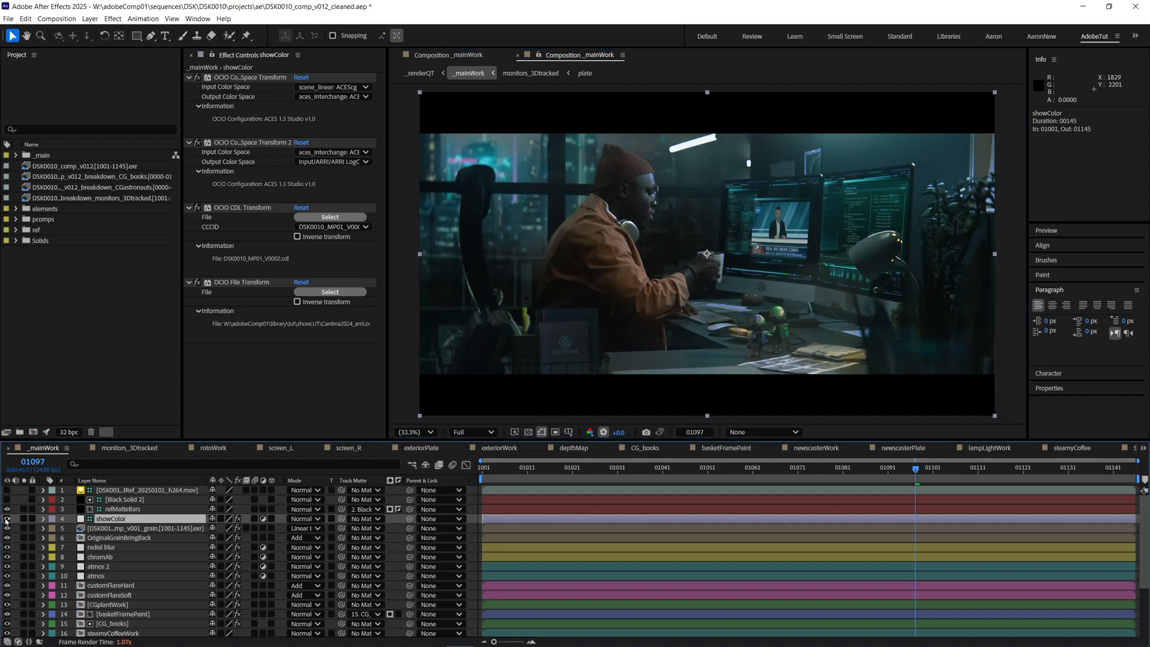
mouse_move(635, 485)
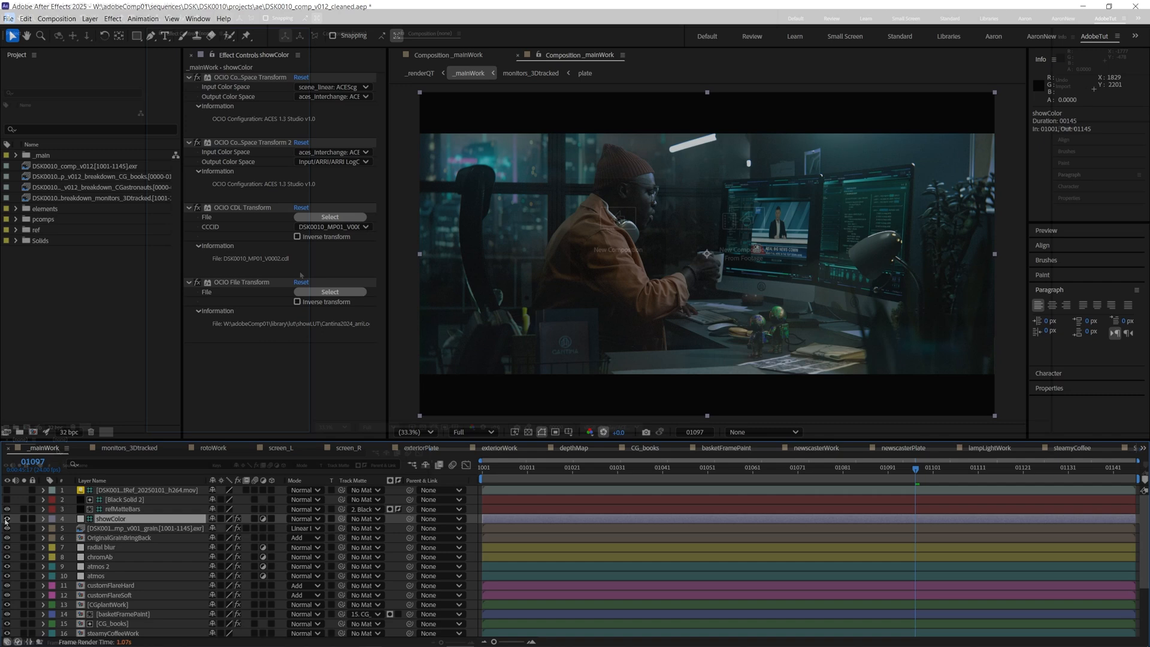
Set Sequence Footage import to 24 frames per second in the Import preferences.
click(18, 5)
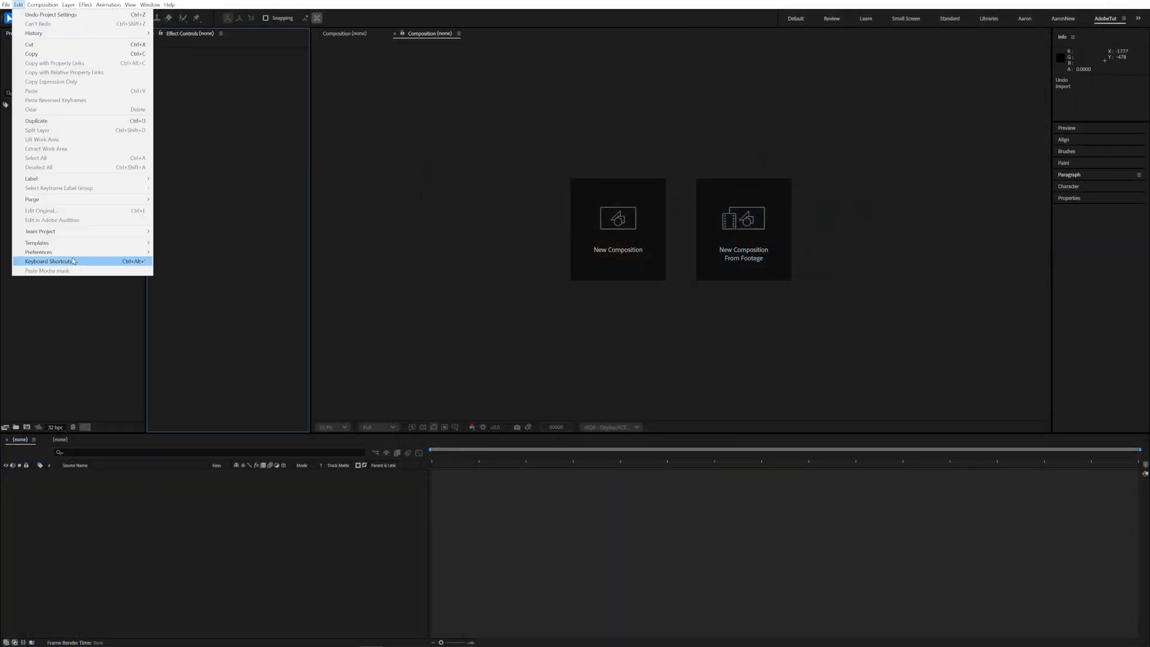
click(39, 251)
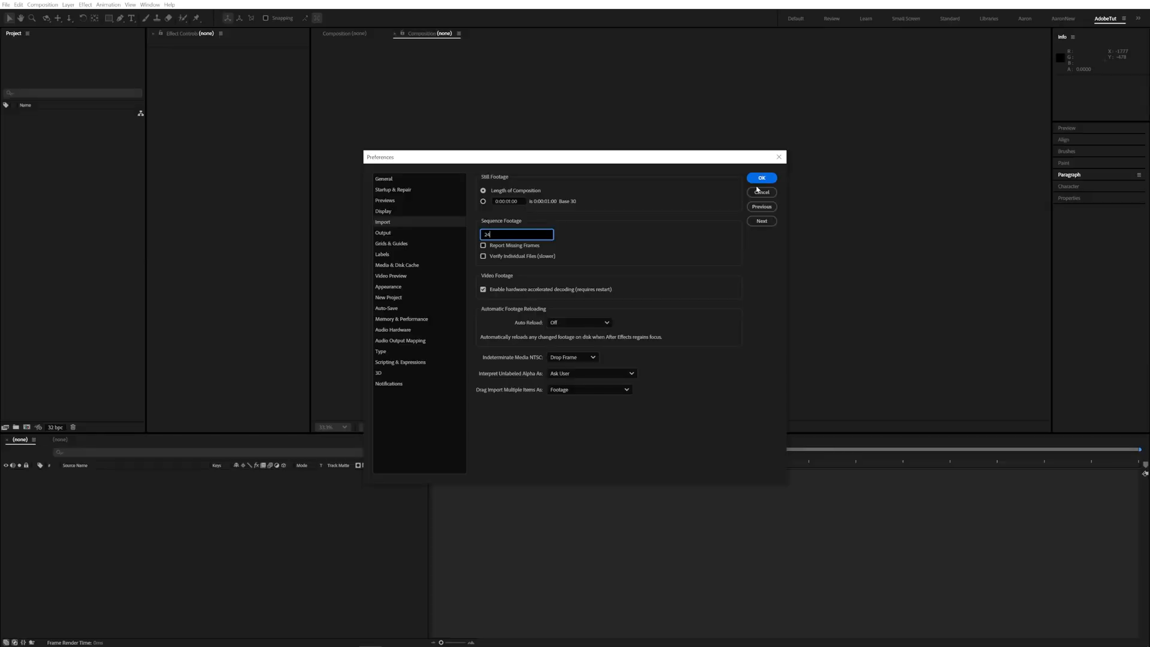
click(761, 177)
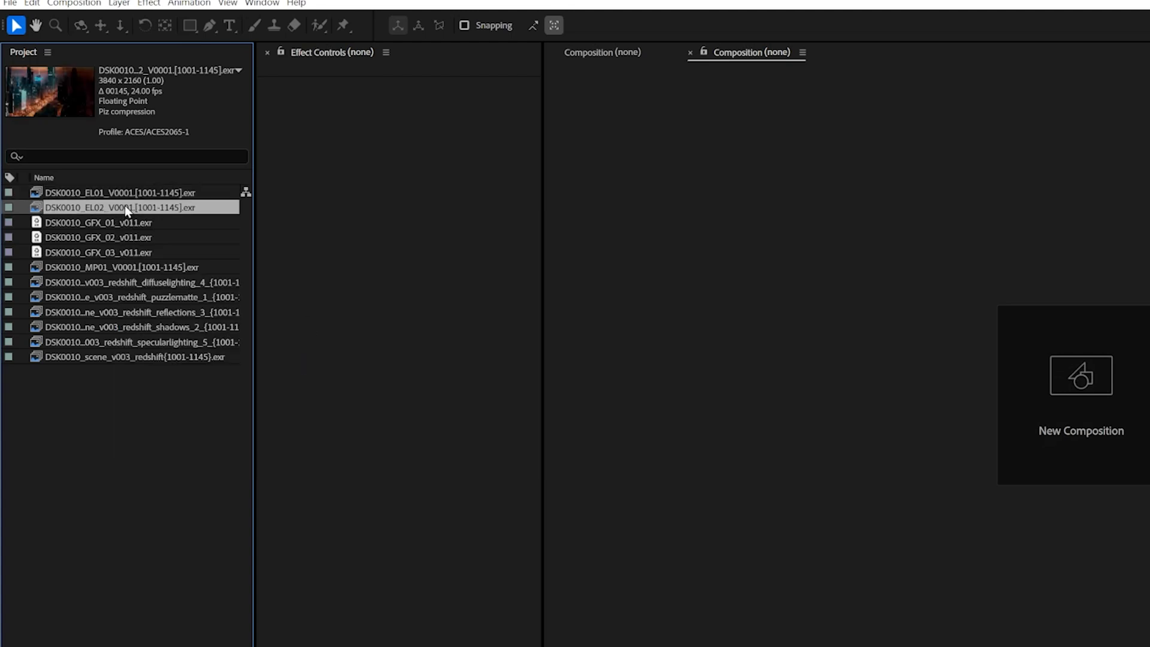
Interpret GFX_01 as Working Color Space and paste that interpretation onto the other footage items.
right_click(99, 268)
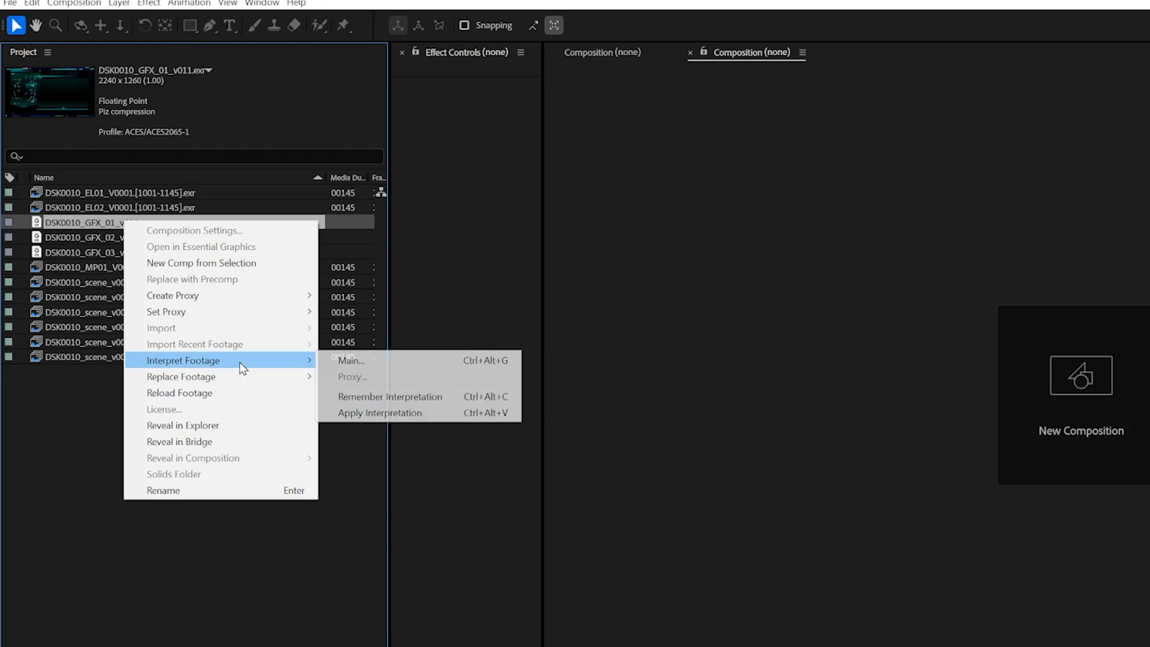
click(351, 361)
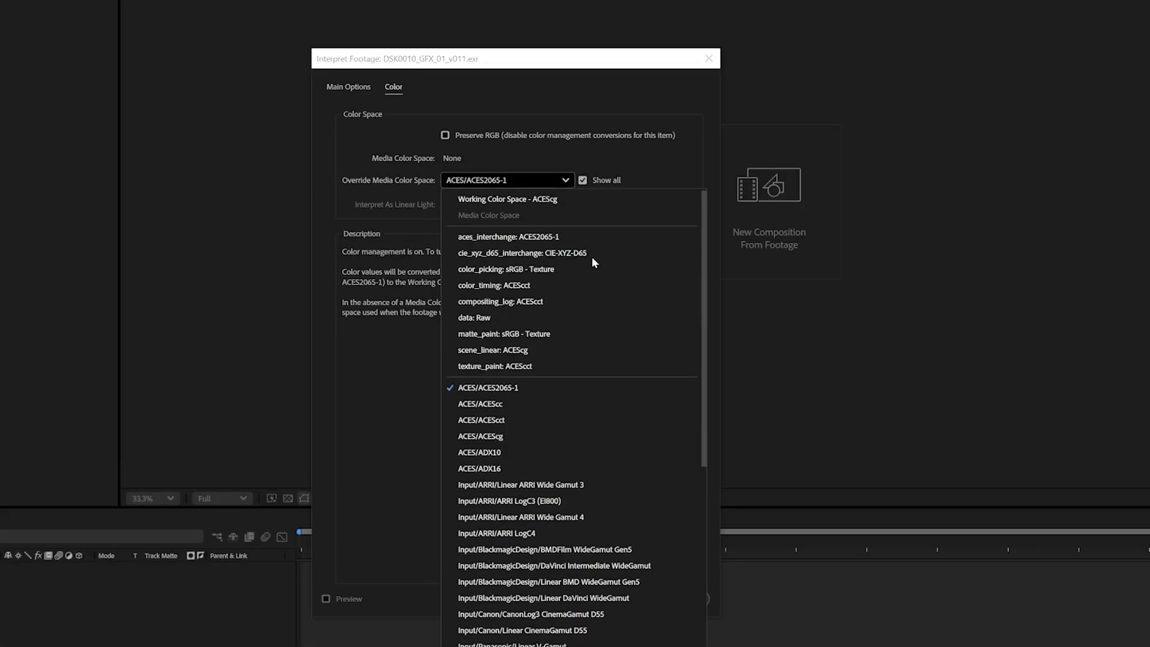
click(506, 199)
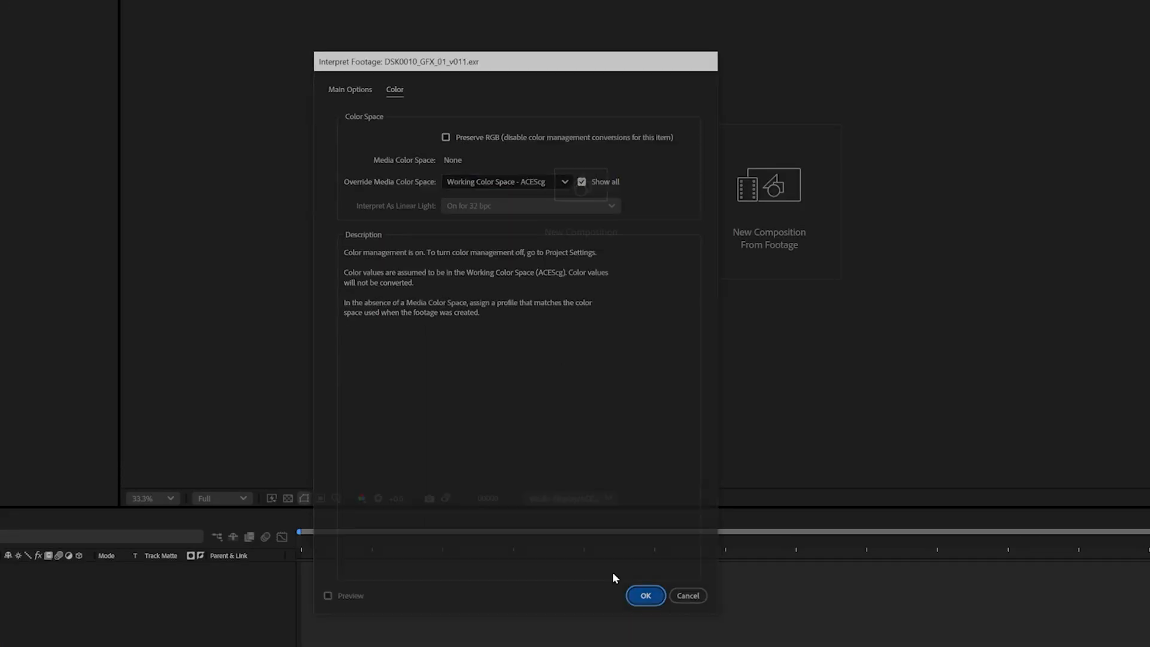
click(644, 595)
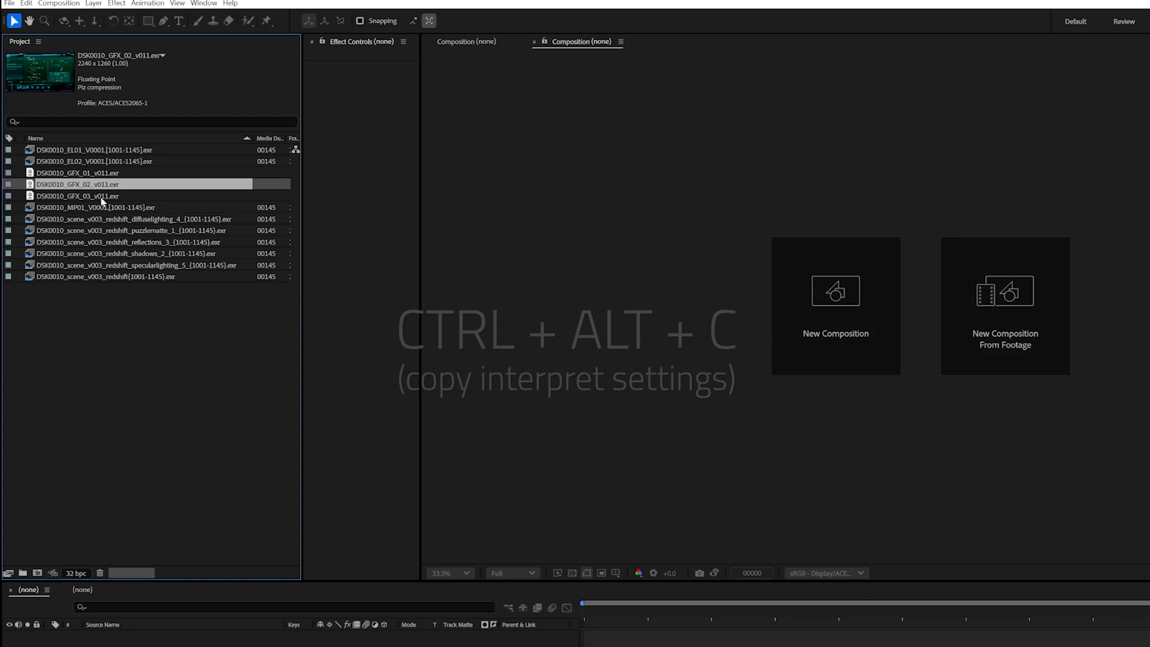
click(77, 195)
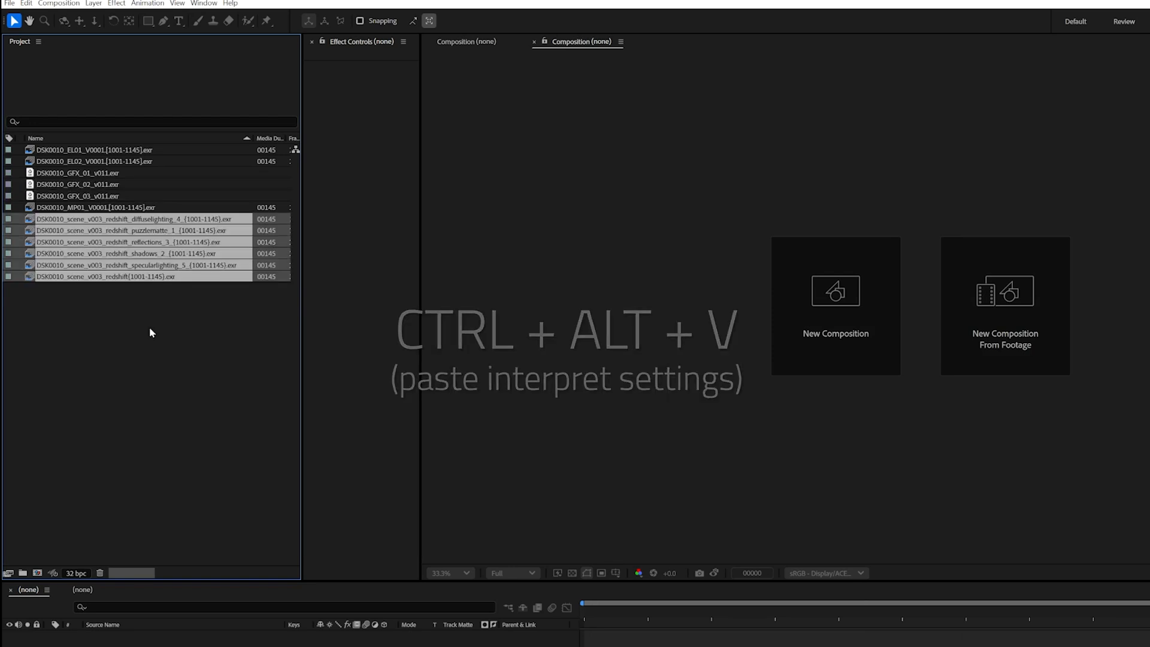
click(139, 252)
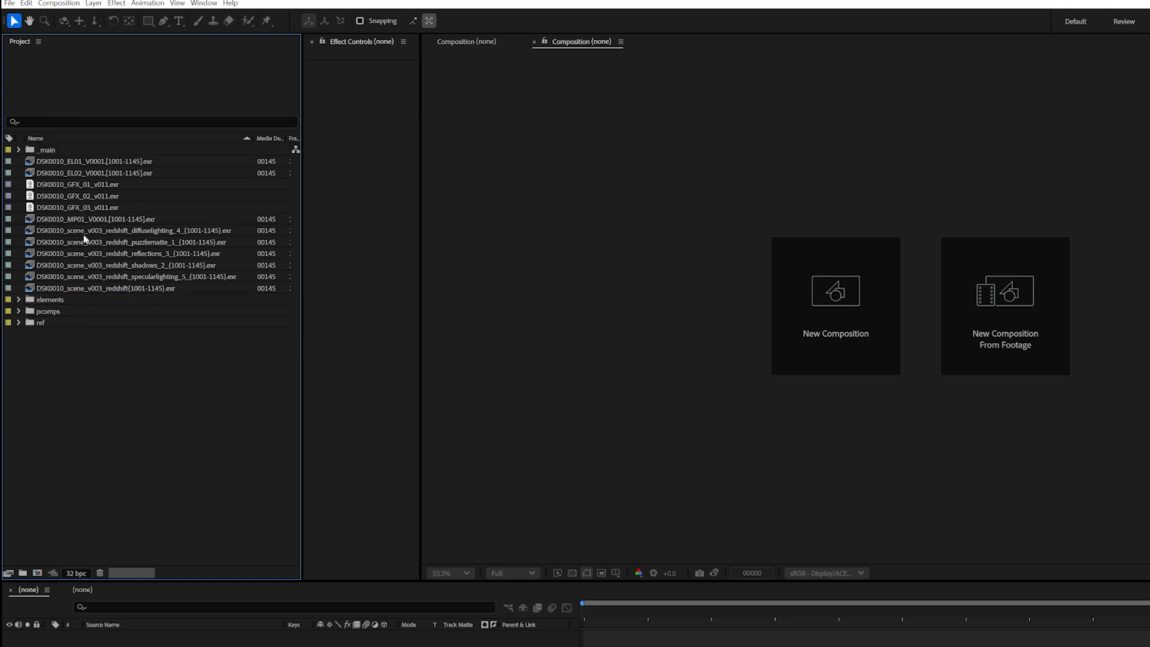
Create _main, elements, pcomps and ref folders in the Project panel.
click(23, 574)
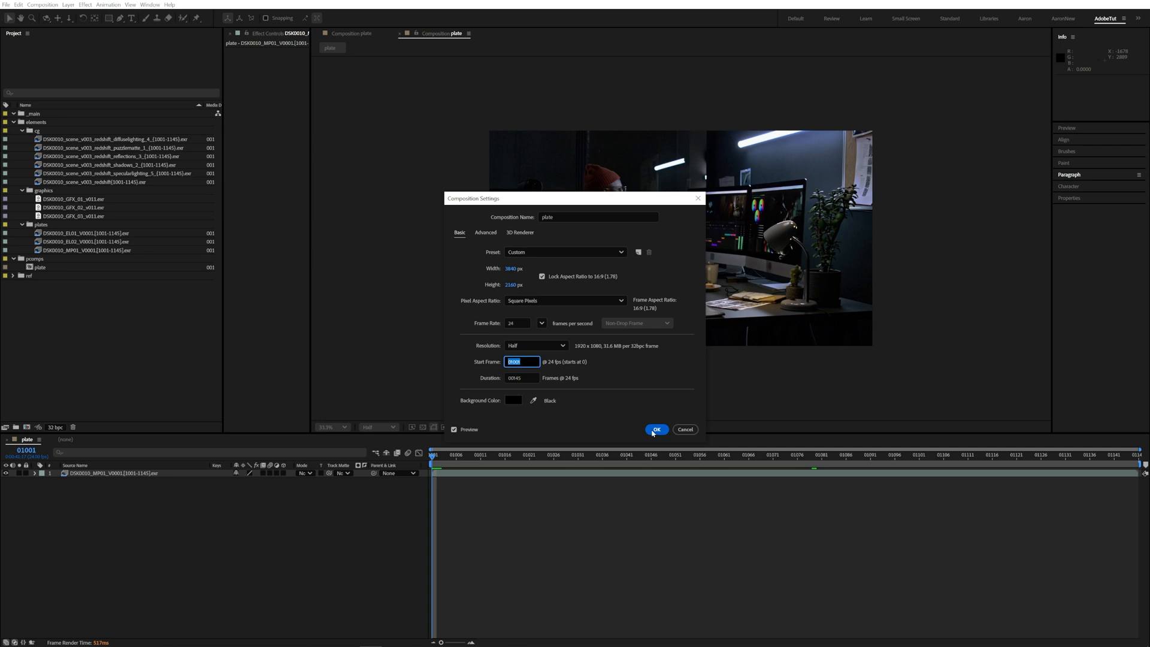
Confirm the plate composition from MP01 at Half resolution.
click(656, 429)
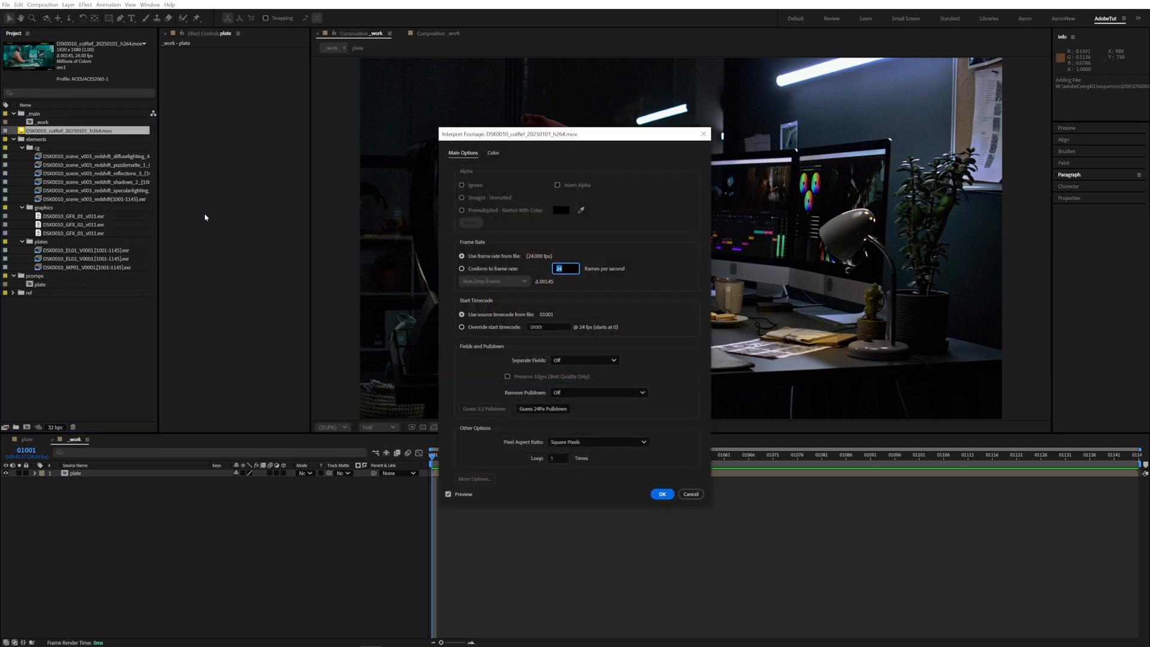
Conform the cutRef movie to 24 fps and hide it above the plate in _work.
click(492, 152)
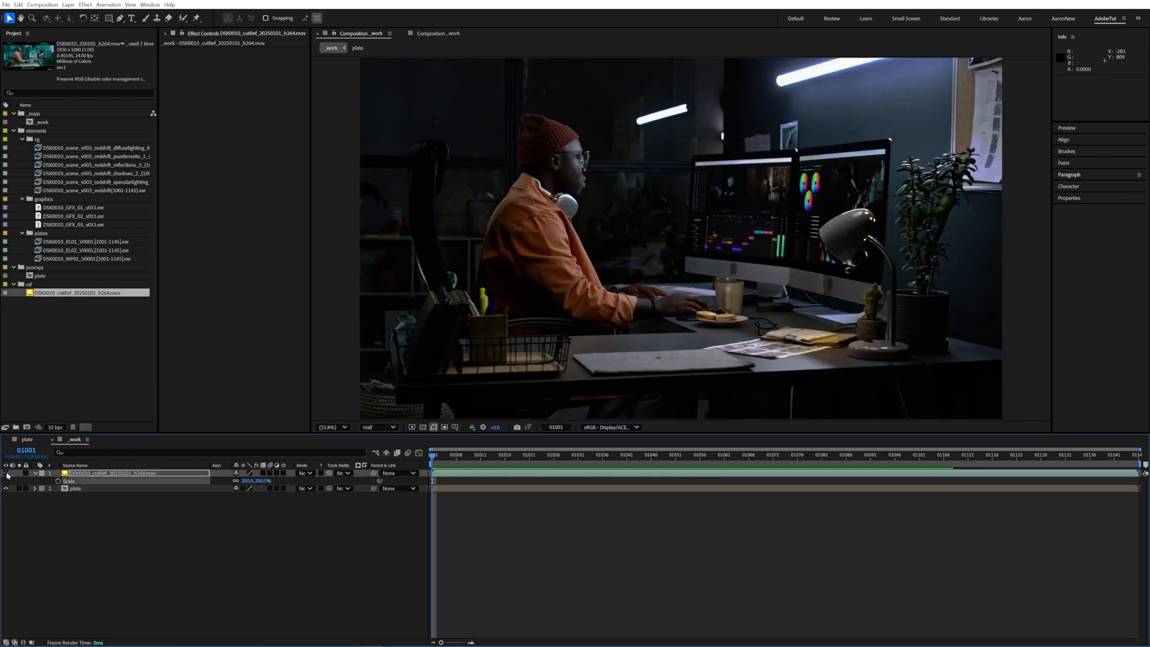
click(380, 426)
text(showColor)
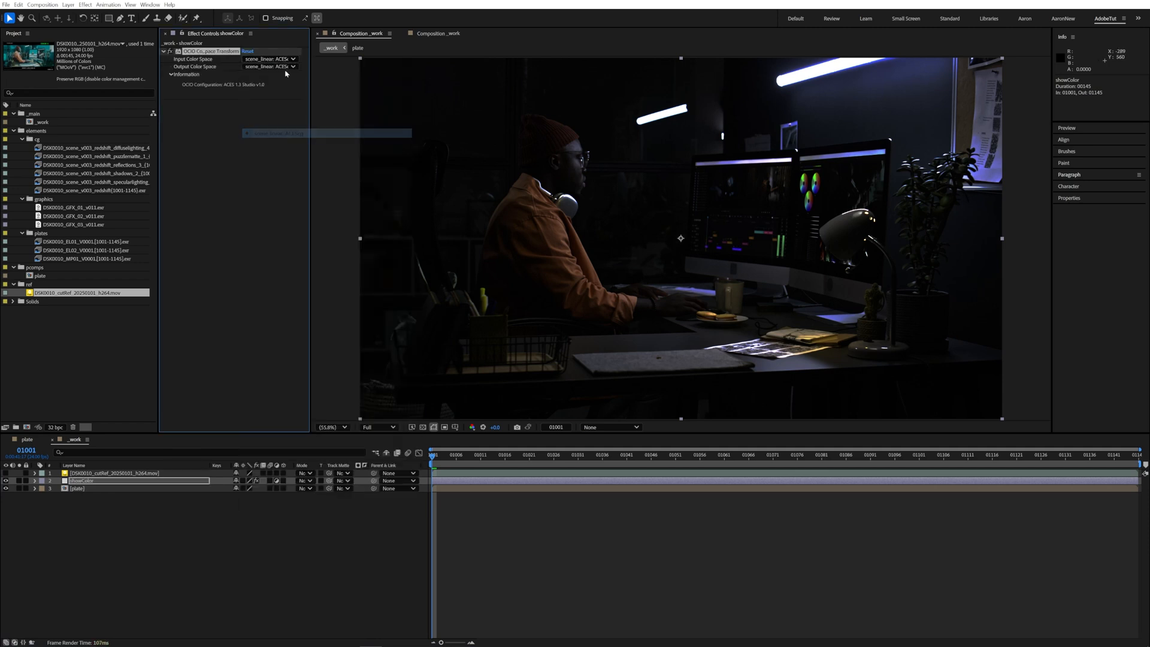
Set the showColor OCIO transform output to ACES2065-1 and search for the next OCIO effect.
click(270, 66)
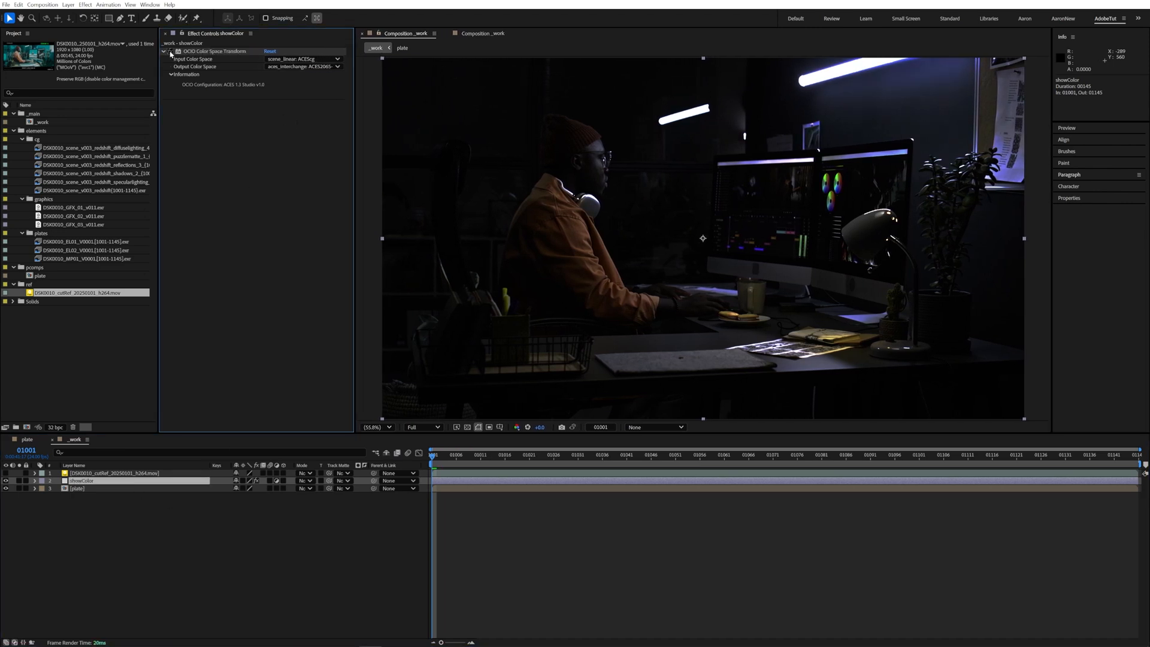
text(oci)
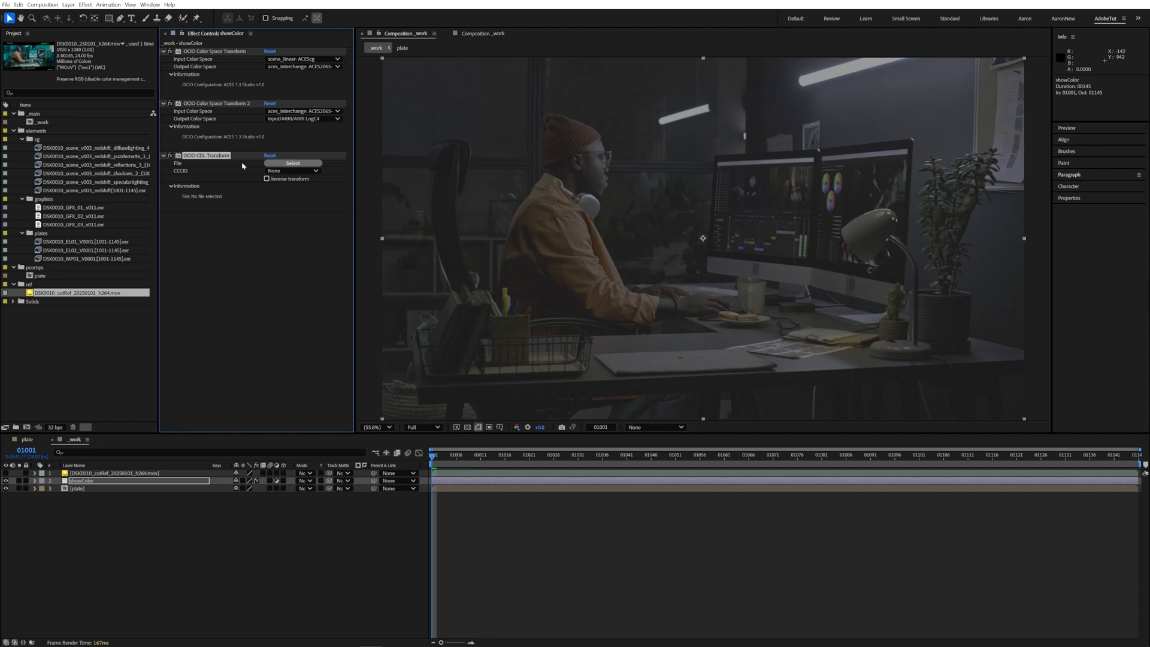
Load the DSK0010_MP01_V0002 CDL and the Cantina2024 LogC4 to Rec709 cube LUT.
click(292, 163)
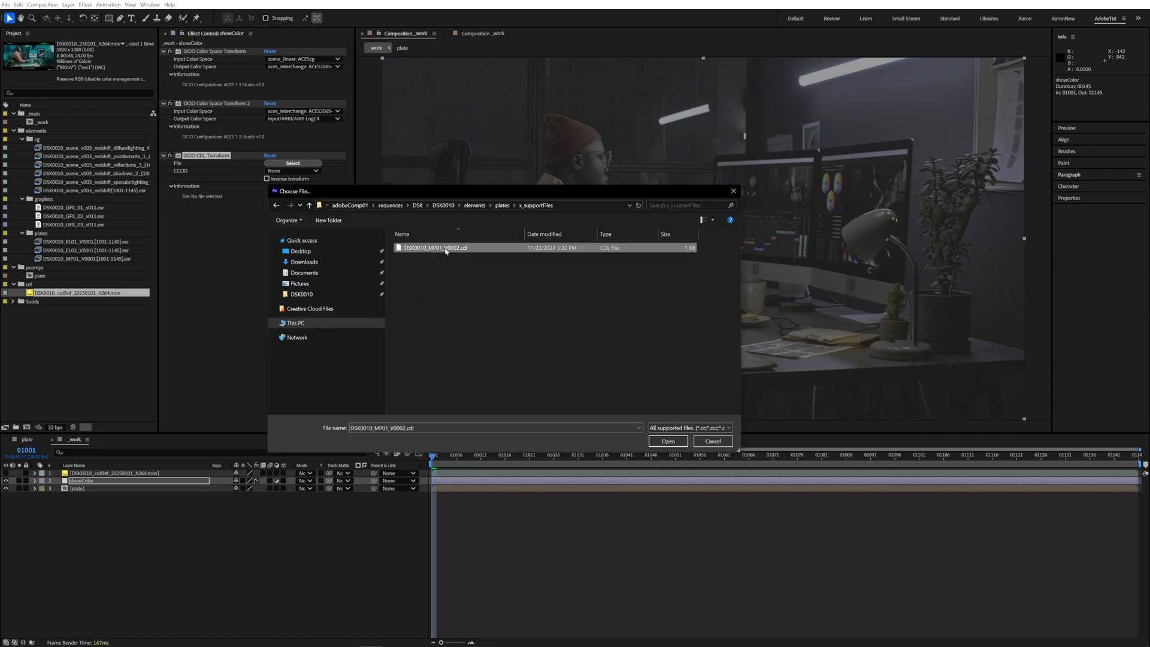
click(666, 440)
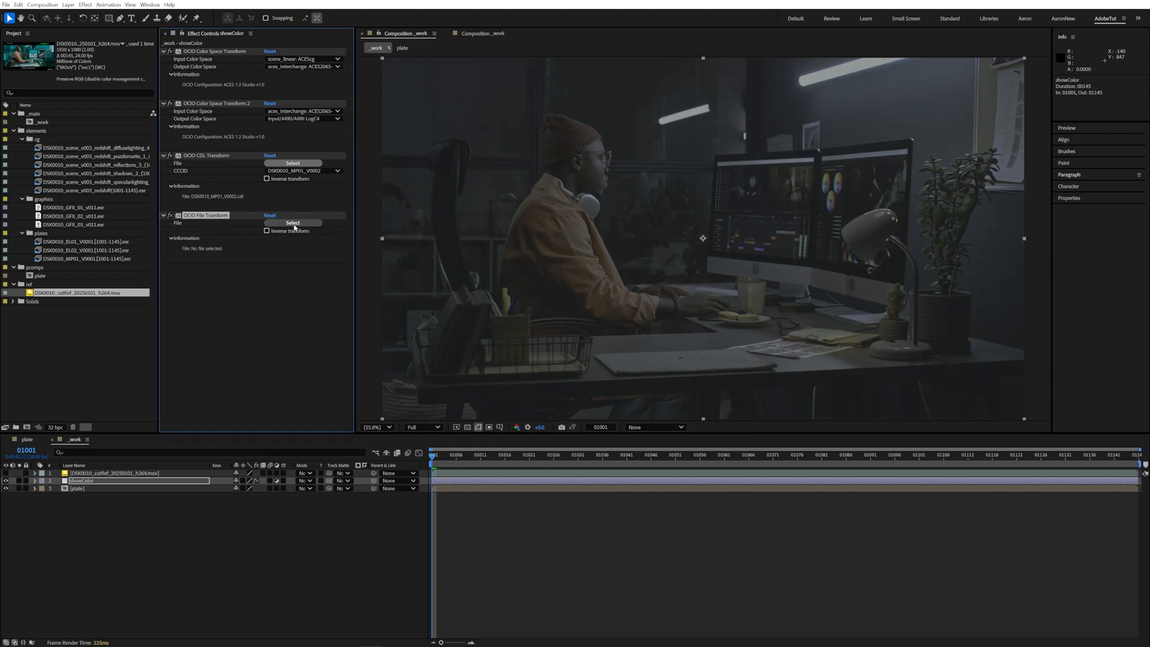
click(292, 223)
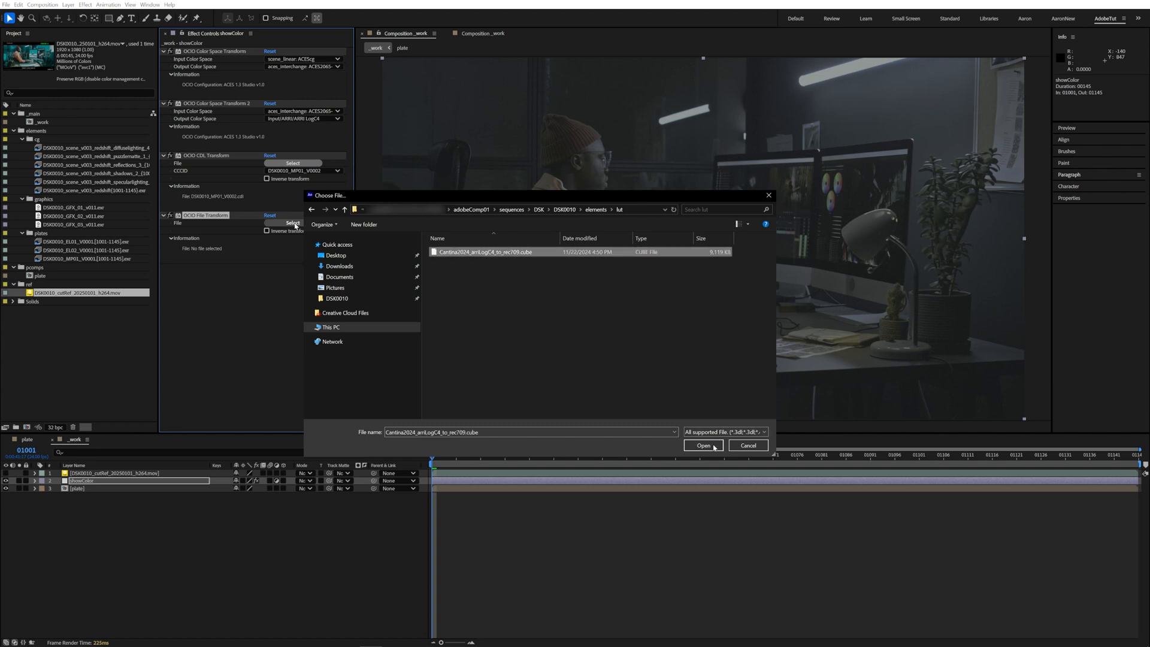
click(702, 445)
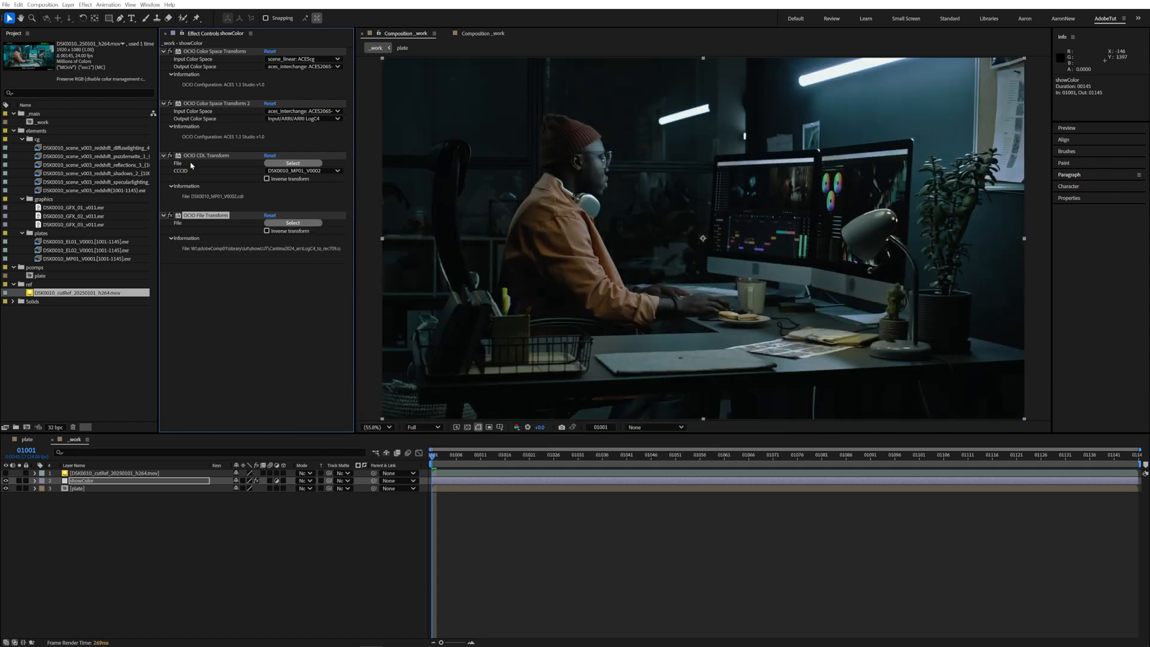